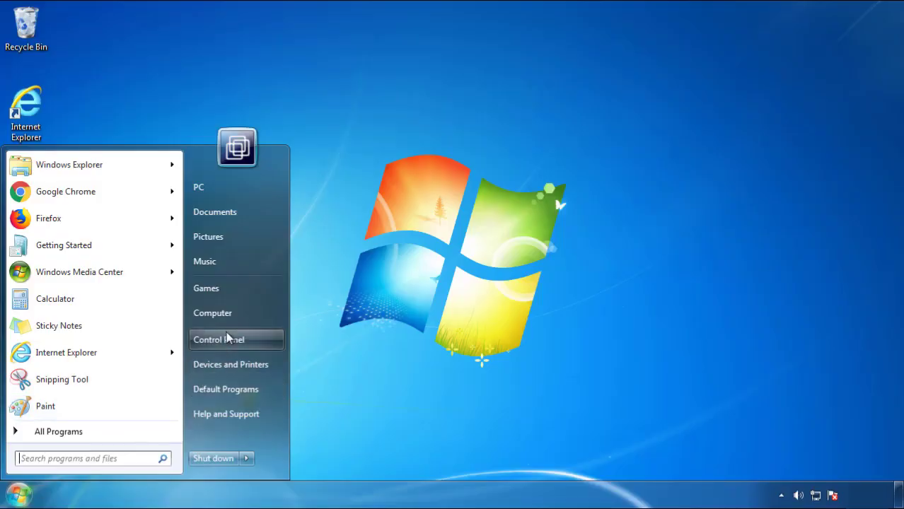
Step: Uninstall SearchMine 2.00 from Control Panel's program list, sorted newest installs first
{"action": "left_click", "coordinate": [219, 340]}
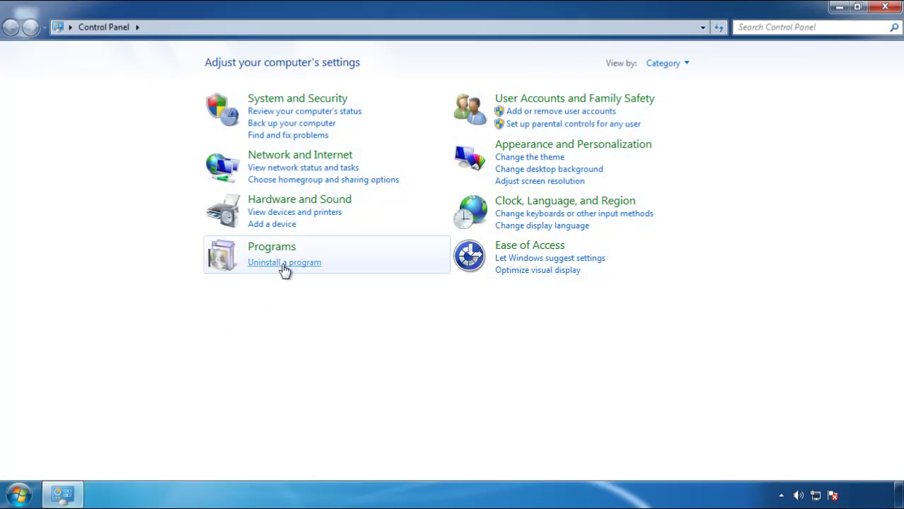
{"action": "left_click", "coordinate": [284, 263]}
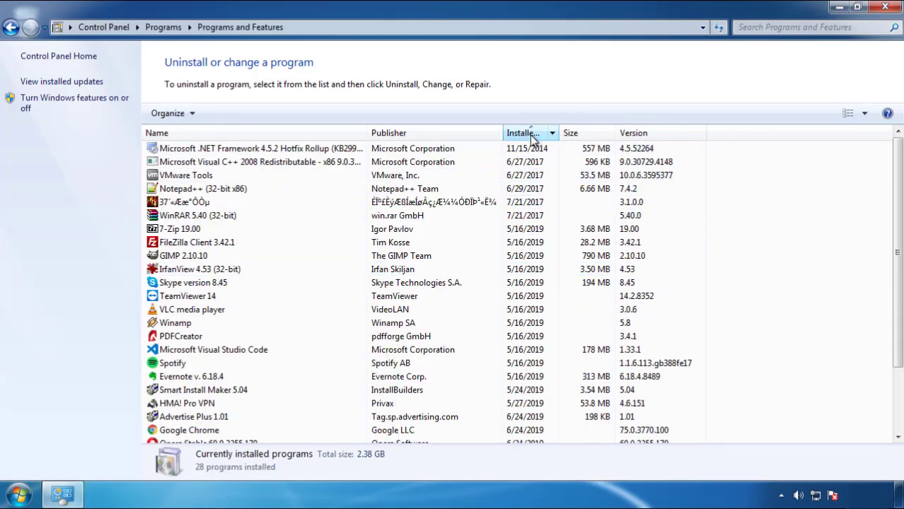
{"action": "left_click", "coordinate": [527, 133]}
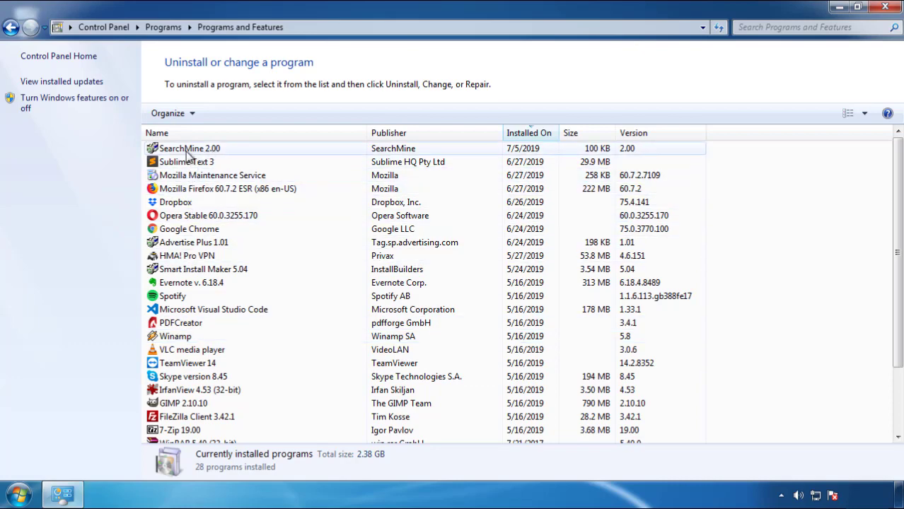
{"action": "left_click", "coordinate": [225, 114]}
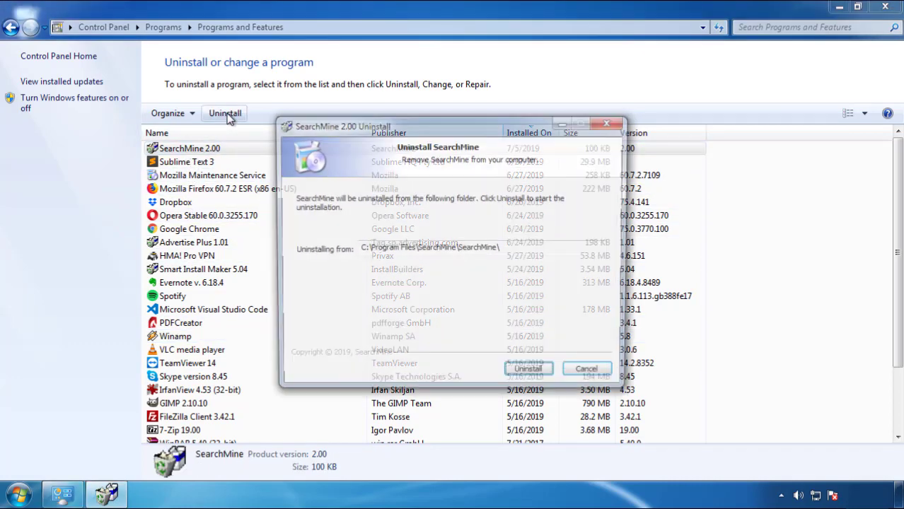
{"action": "left_click", "coordinate": [528, 369]}
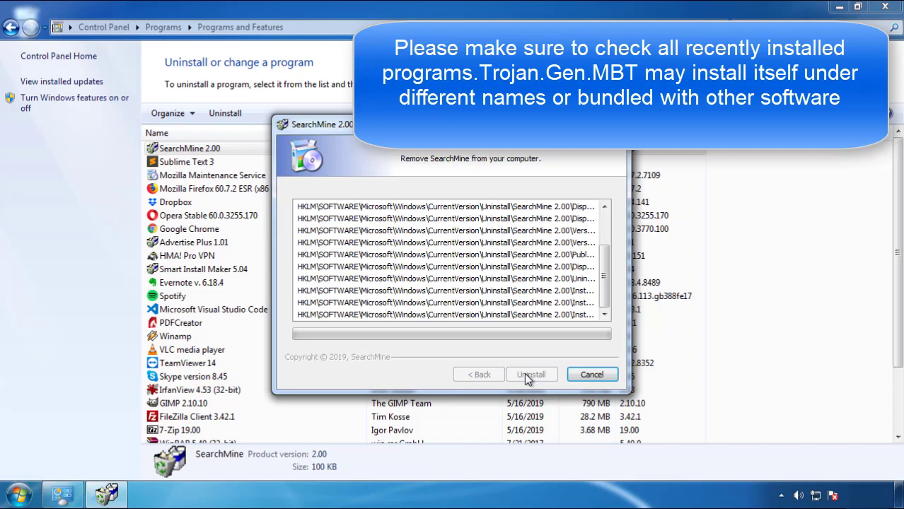
{"action": "left_click", "coordinate": [531, 374]}
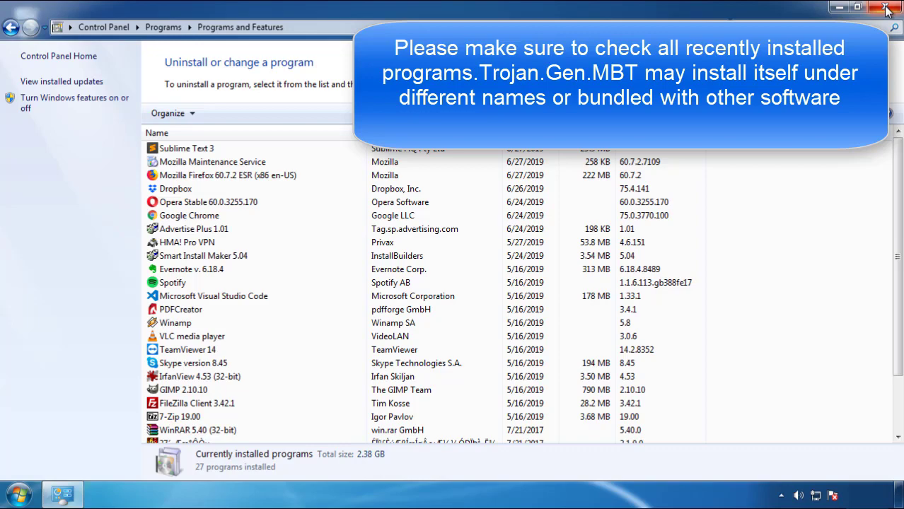
Step: Close the installed programs window and restart the computer into Safe Mode
{"action": "left_click", "coordinate": [889, 7]}
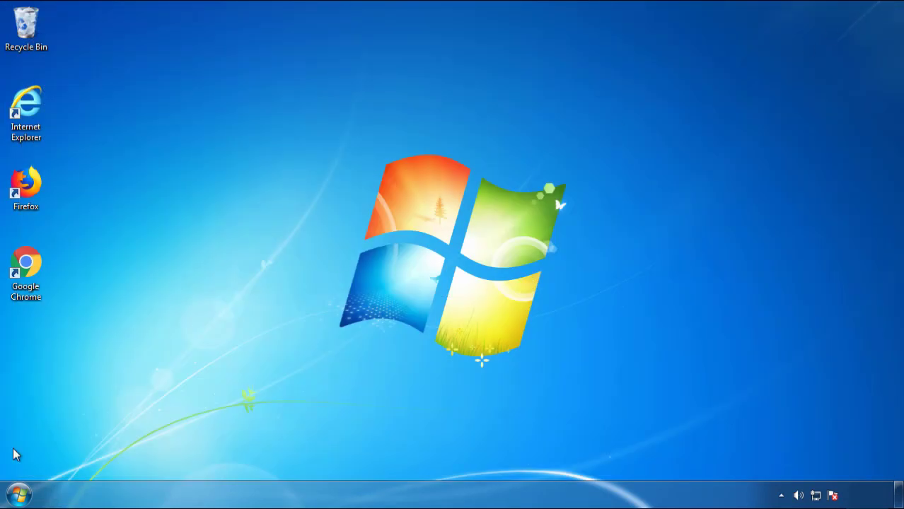
{"action": "left_click", "coordinate": [247, 459]}
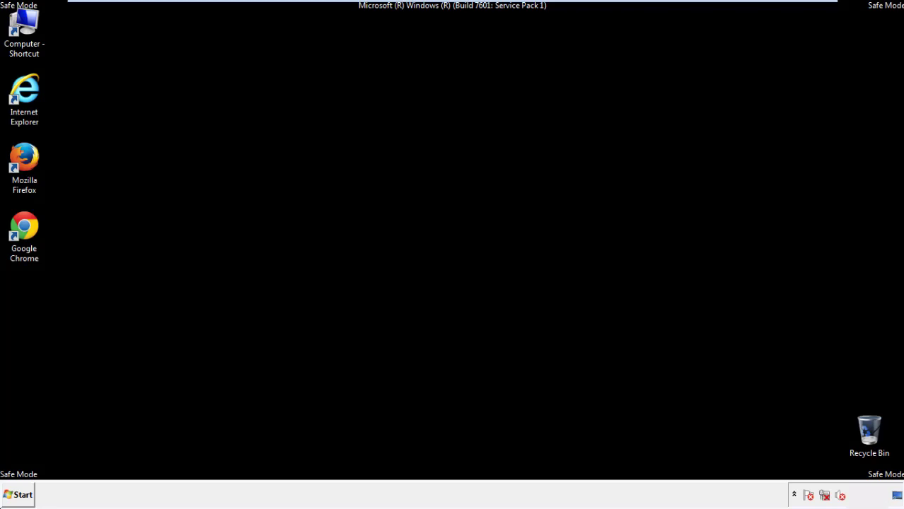
Step: Launch Firefox from the desktop and decline making it the default browser
{"action": "left_click", "coordinate": [24, 163]}
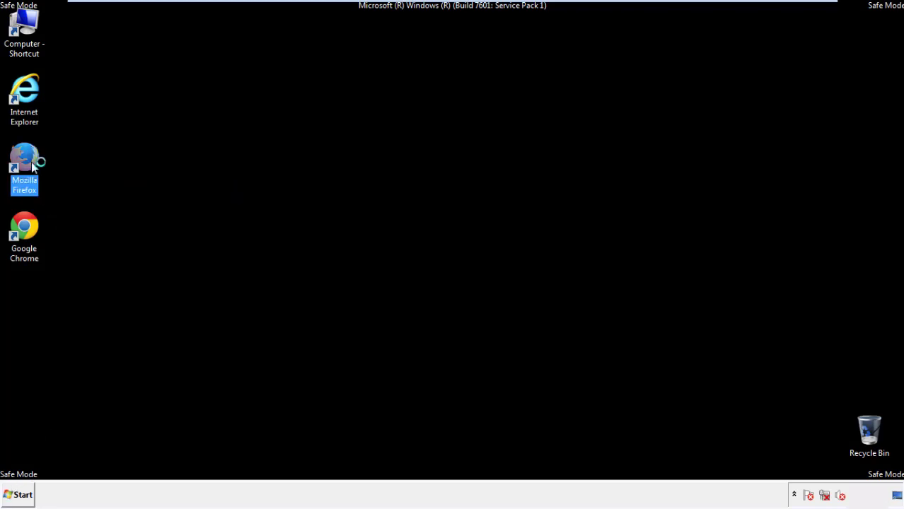
{"action": "double_click", "coordinate": [24, 157]}
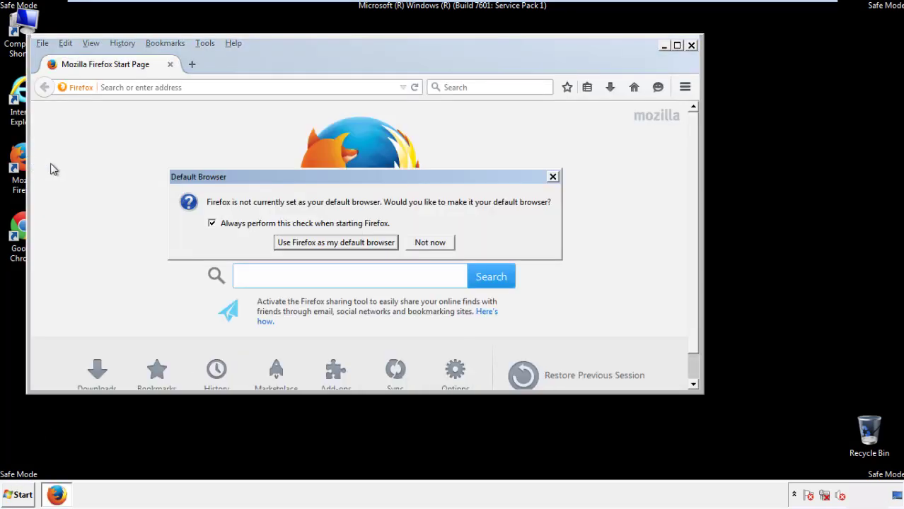
{"action": "left_click", "coordinate": [429, 242]}
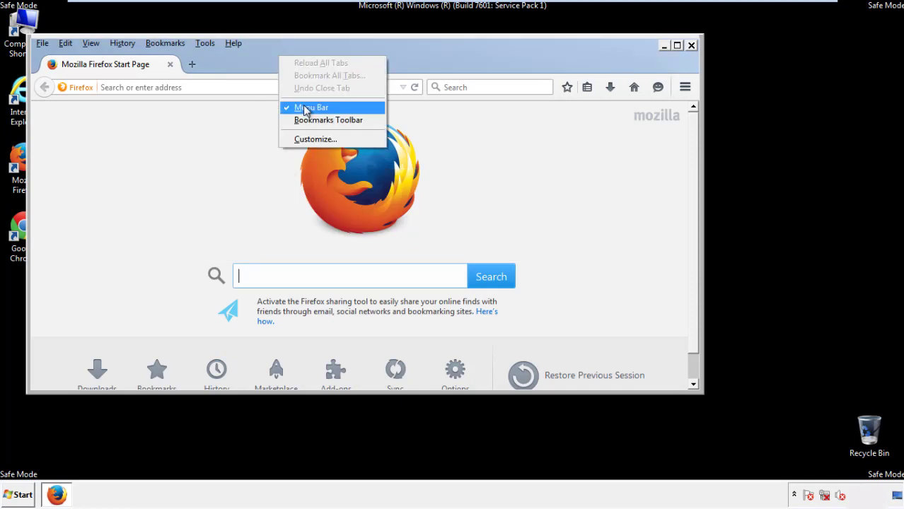
Step: Clear Firefox history for Everything, including Site Preferences
{"action": "left_click", "coordinate": [311, 107]}
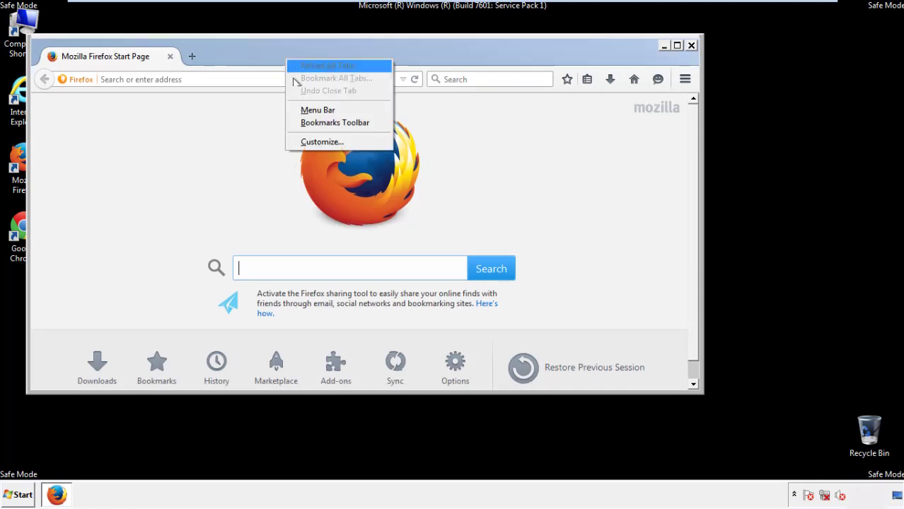
{"action": "left_click", "coordinate": [318, 110]}
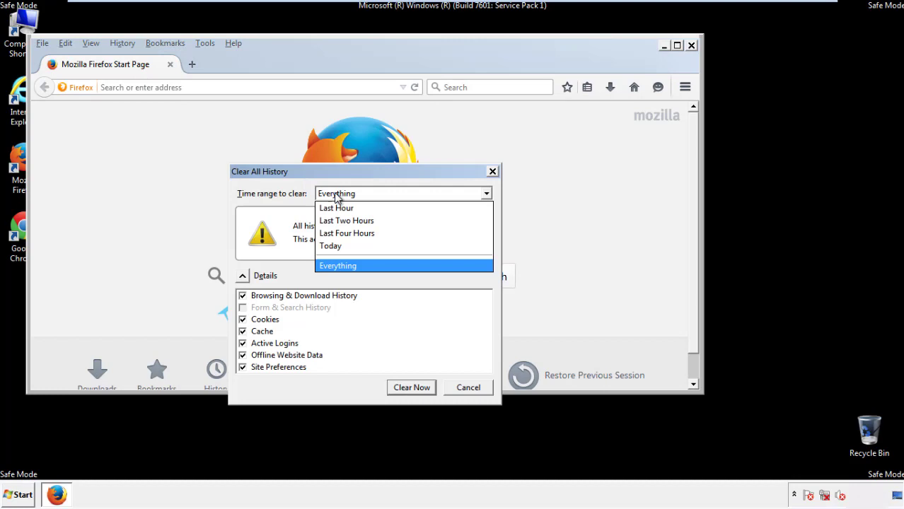
{"action": "left_click", "coordinate": [338, 265]}
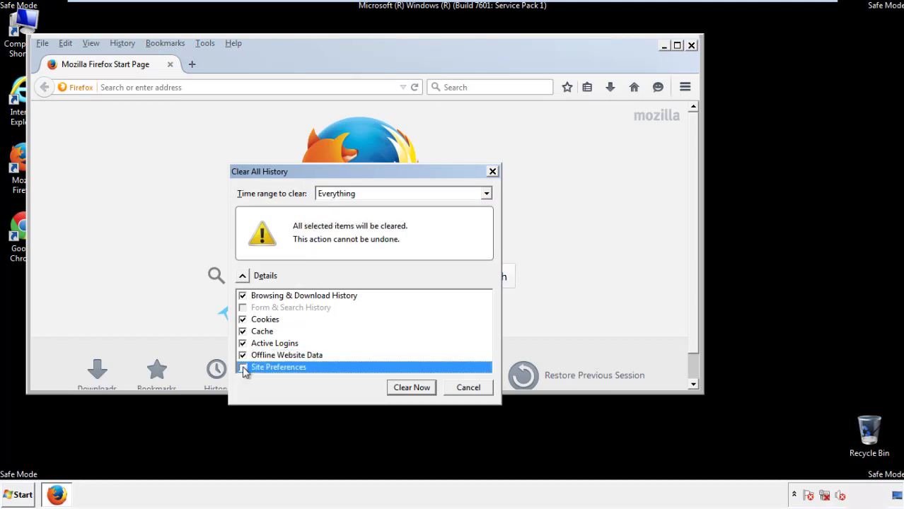
{"action": "left_click", "coordinate": [243, 368]}
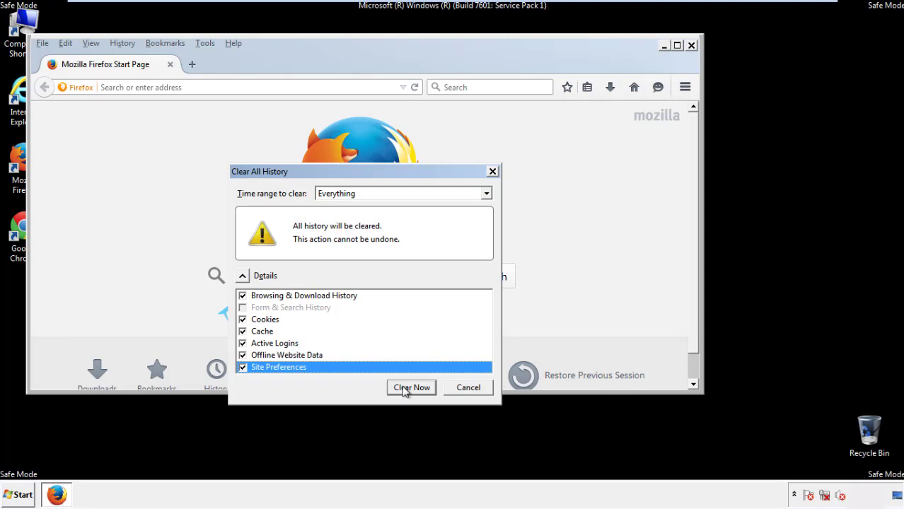
{"action": "left_click", "coordinate": [411, 388]}
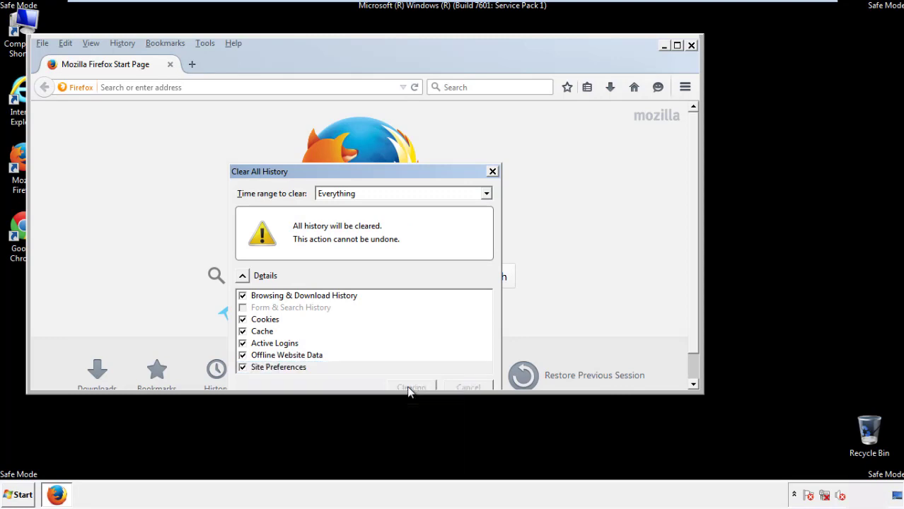
Step: Refresh Firefox to defaults via Troubleshooting Information and finish the profile import
{"action": "left_click", "coordinate": [411, 388]}
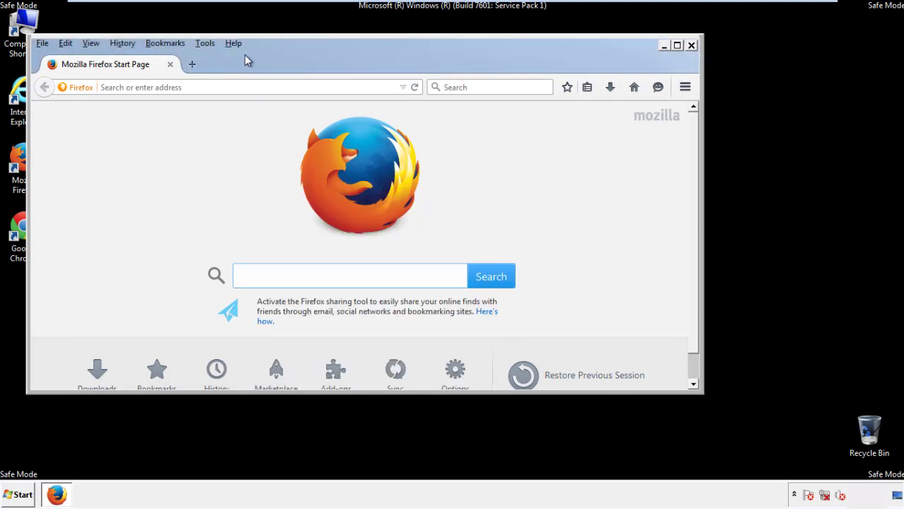
{"action": "left_click", "coordinate": [233, 44]}
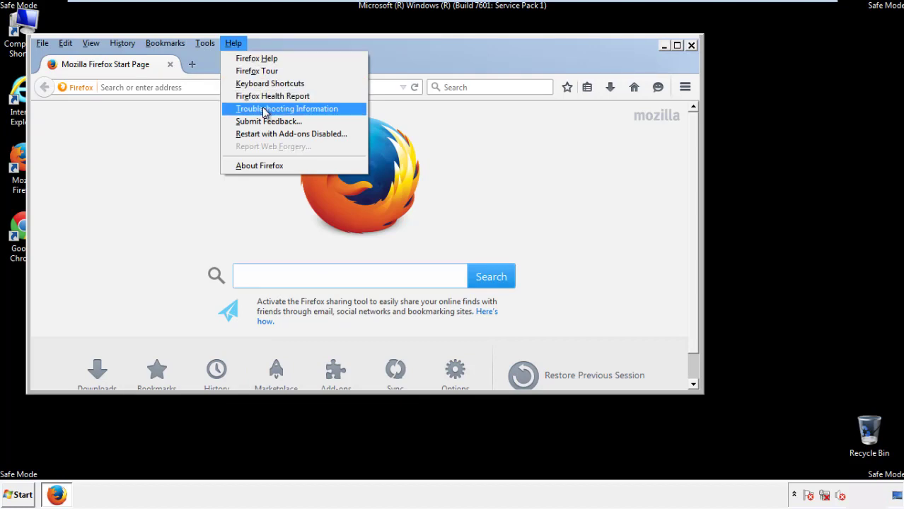
{"action": "left_click", "coordinate": [287, 108]}
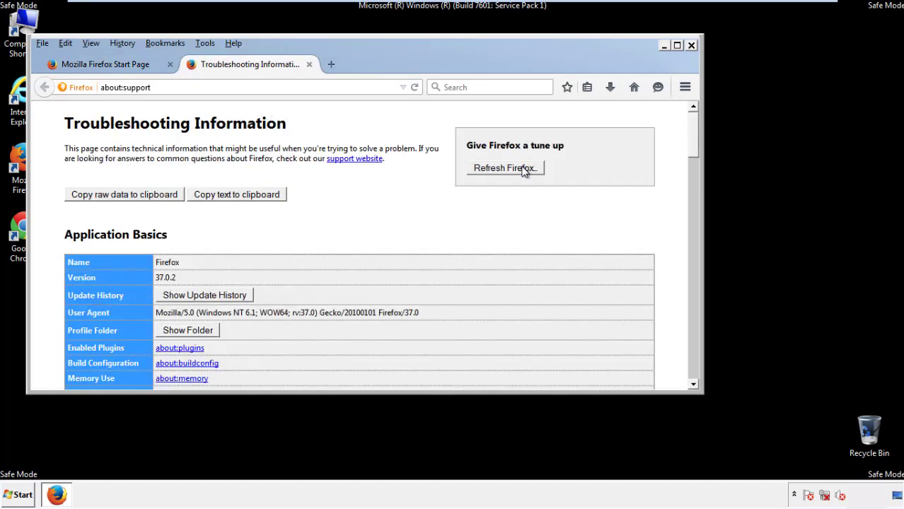
{"action": "left_click", "coordinate": [503, 167]}
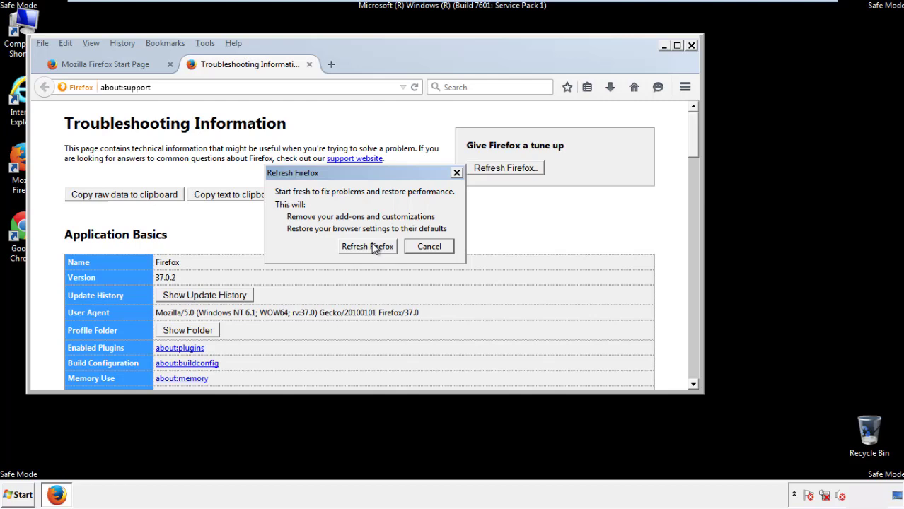
{"action": "left_click", "coordinate": [367, 246]}
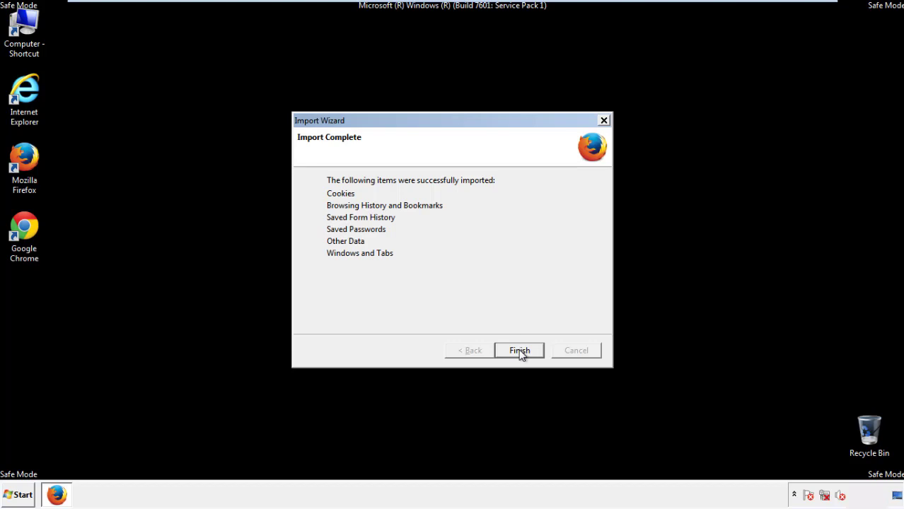
{"action": "left_click", "coordinate": [519, 351]}
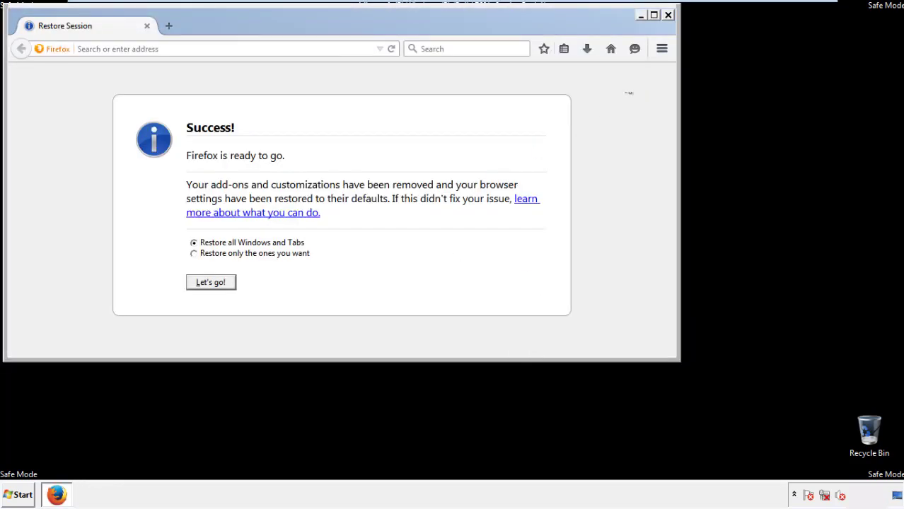
{"action": "left_click", "coordinate": [668, 15]}
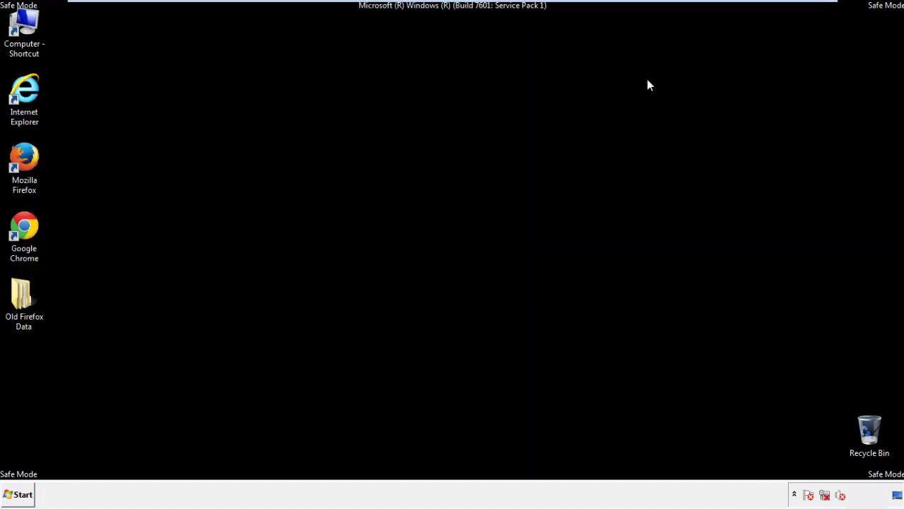
Step: Launch Google Chrome from its desktop shortcut
{"action": "left_click", "coordinate": [24, 234]}
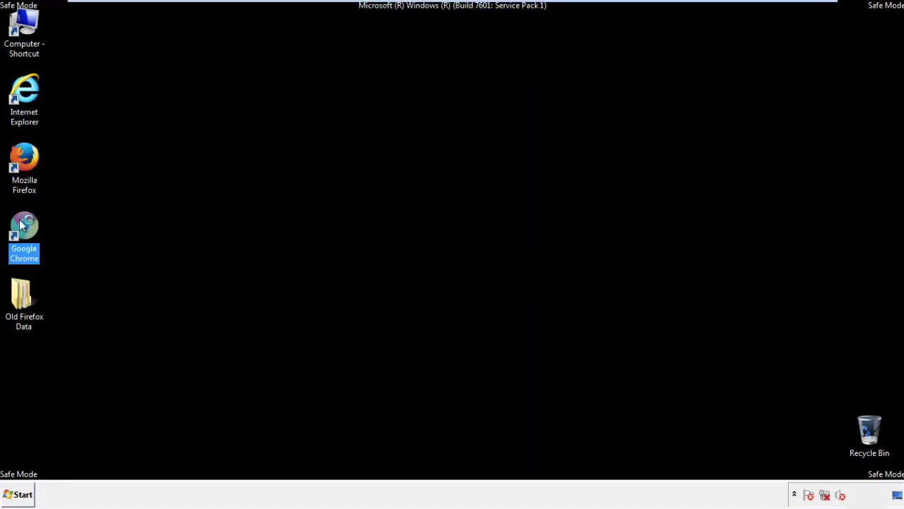
{"action": "double_click", "coordinate": [24, 226]}
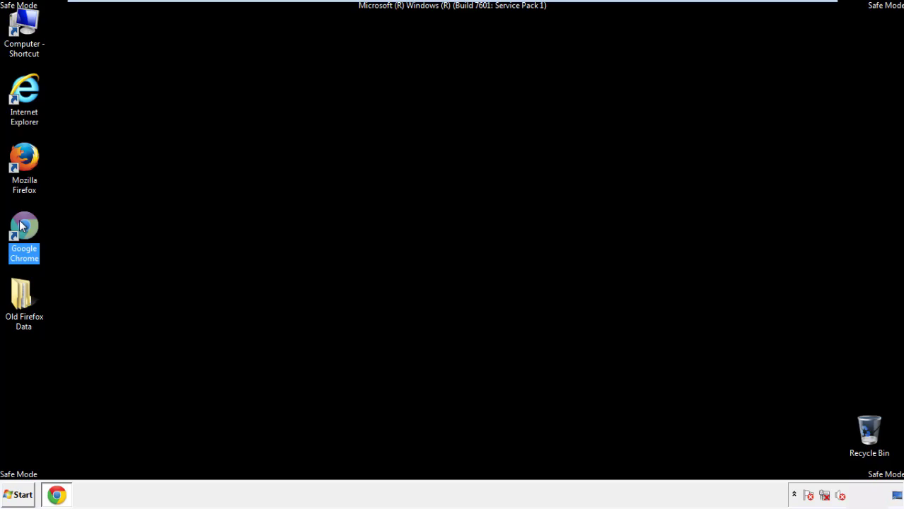
{"action": "double_click", "coordinate": [23, 233]}
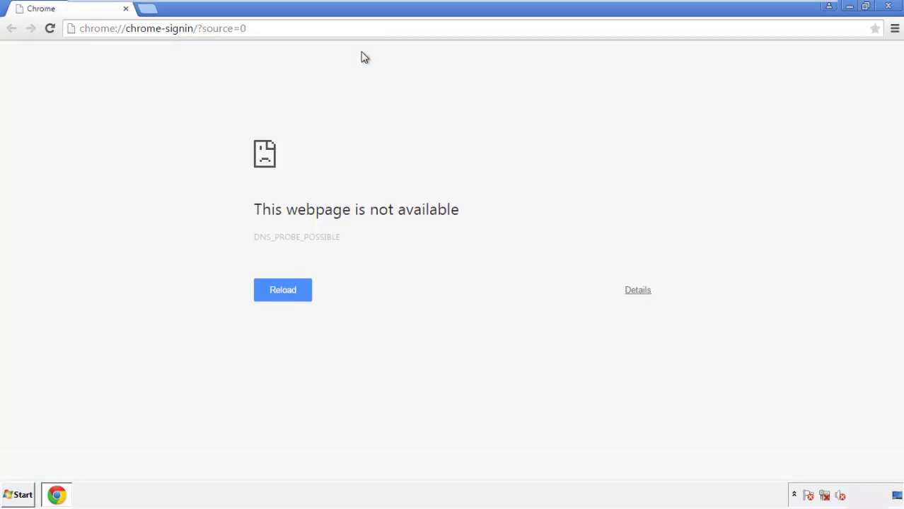
Step: Go to Chrome Settings > History and open 'Clear browsing data...'
{"action": "left_click", "coordinate": [895, 28]}
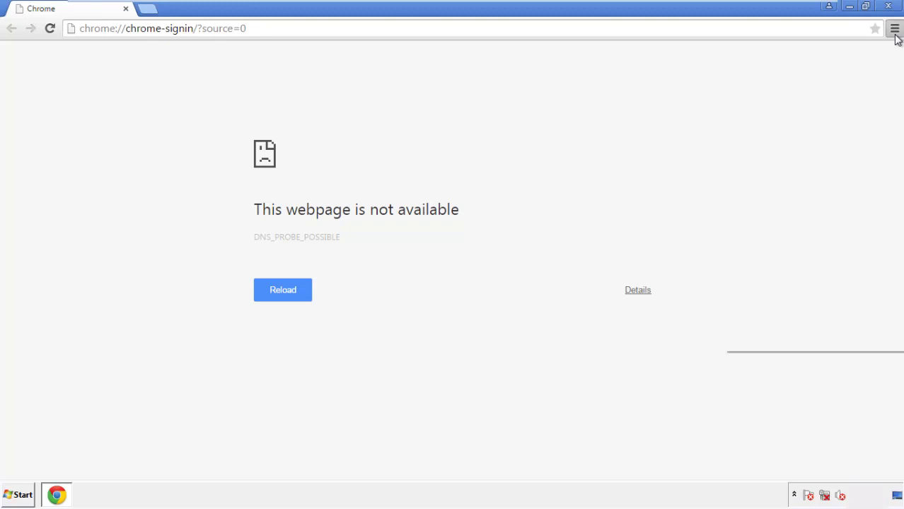
{"action": "left_click", "coordinate": [895, 29]}
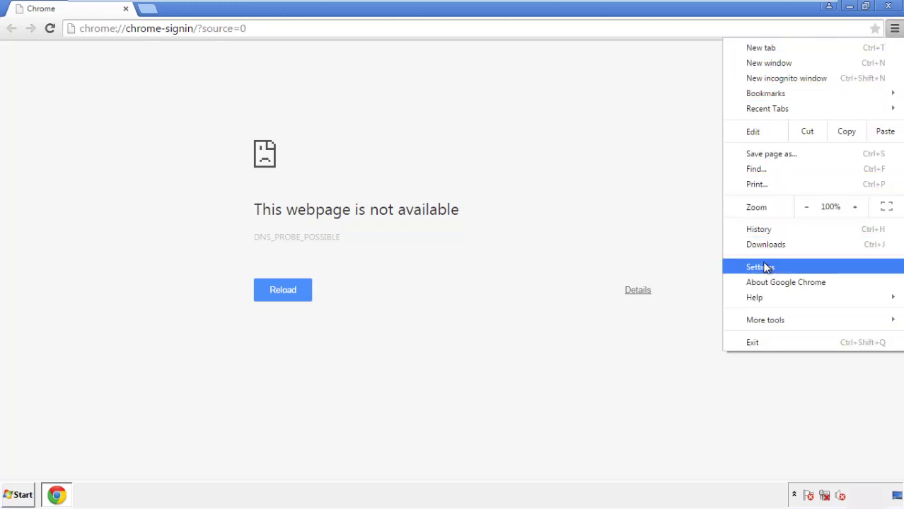
{"action": "left_click", "coordinate": [761, 267]}
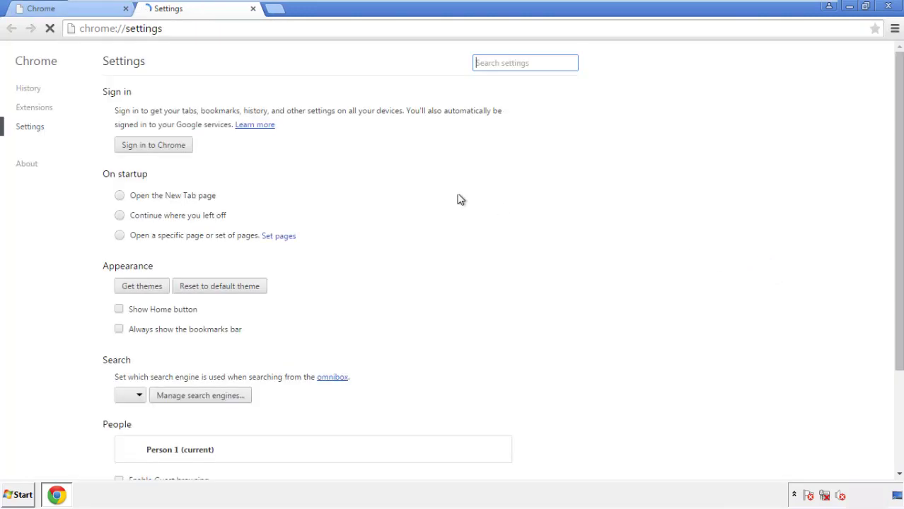
{"action": "left_click", "coordinate": [29, 88]}
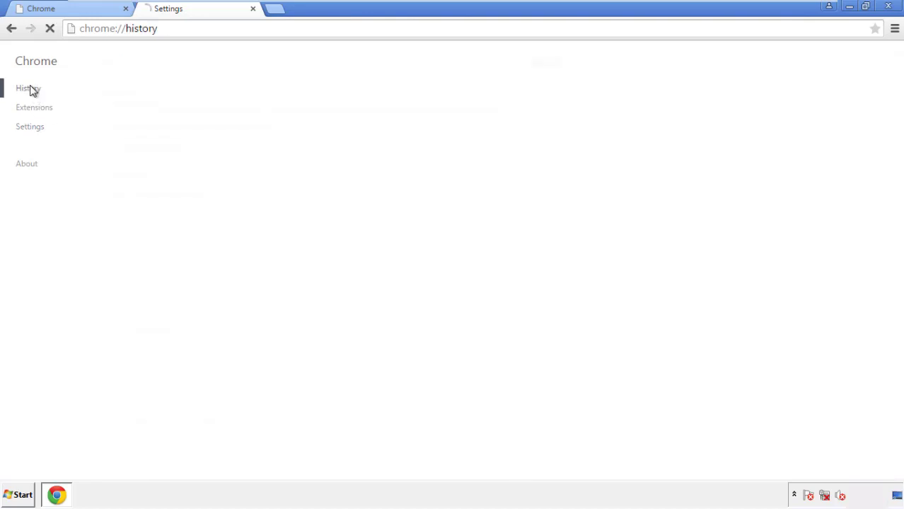
{"action": "left_click", "coordinate": [27, 88]}
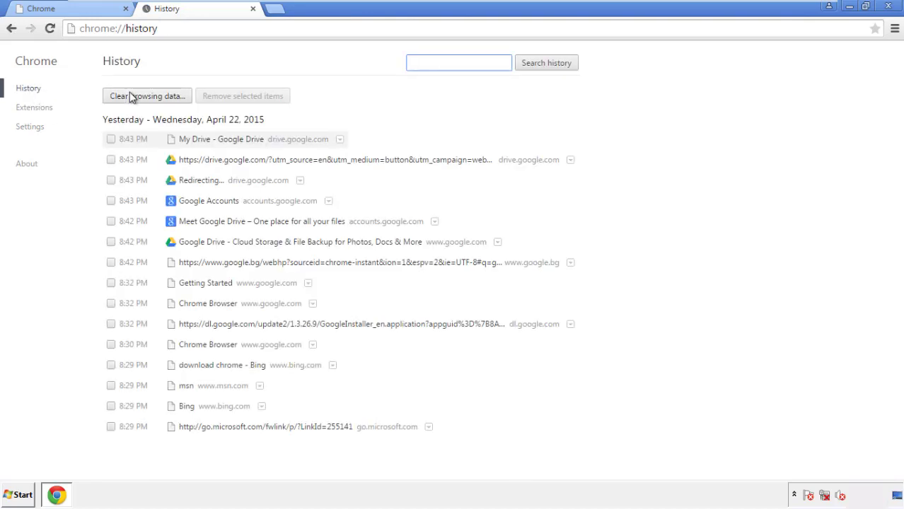
{"action": "left_click", "coordinate": [146, 95]}
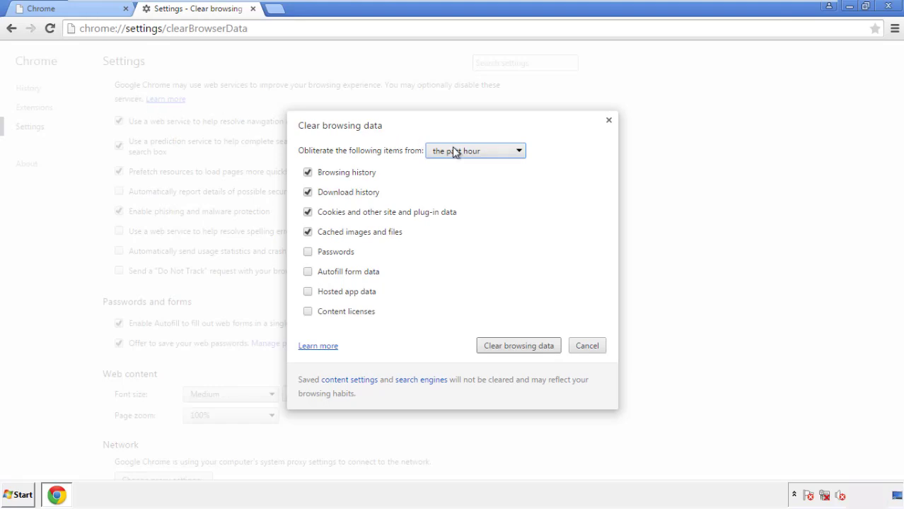
Step: Clear Chrome data from the beginning of time, adding autofill form data
{"action": "left_click", "coordinate": [475, 150]}
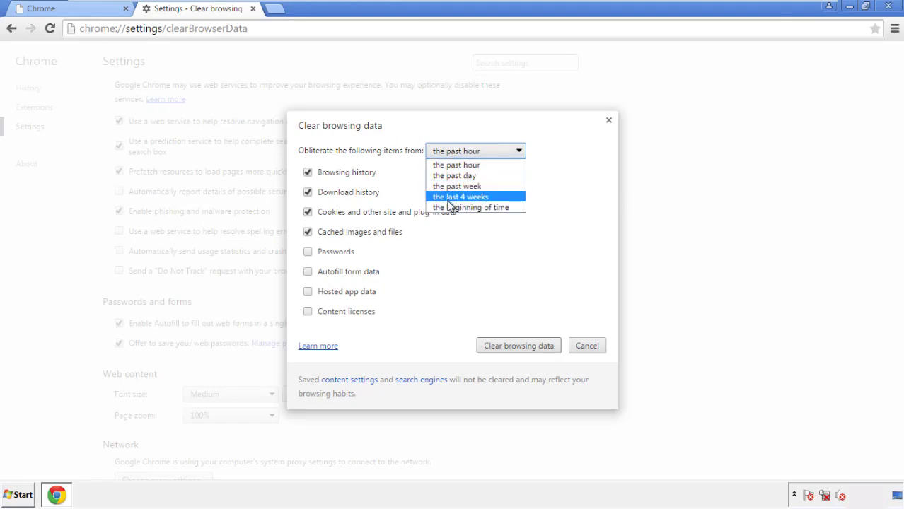
{"action": "mouse_move", "coordinate": [460, 164]}
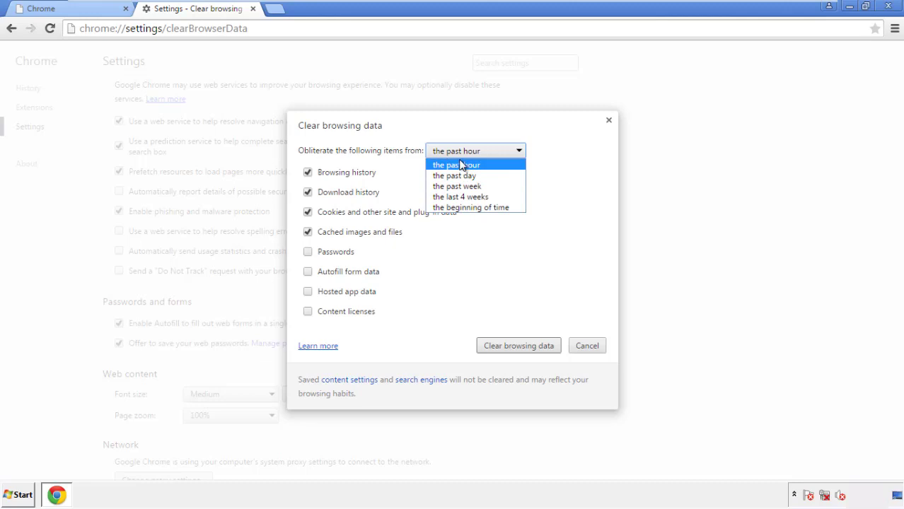
{"action": "mouse_move", "coordinate": [453, 208]}
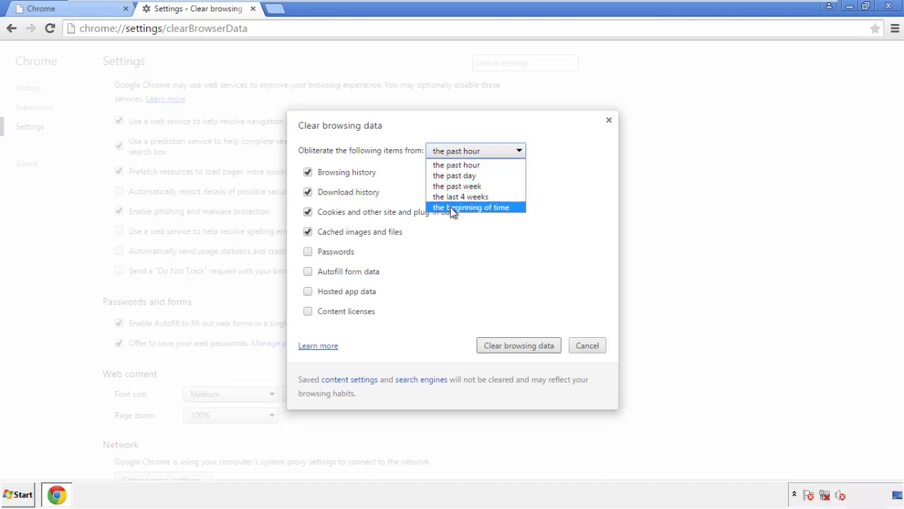
{"action": "left_click", "coordinate": [473, 207]}
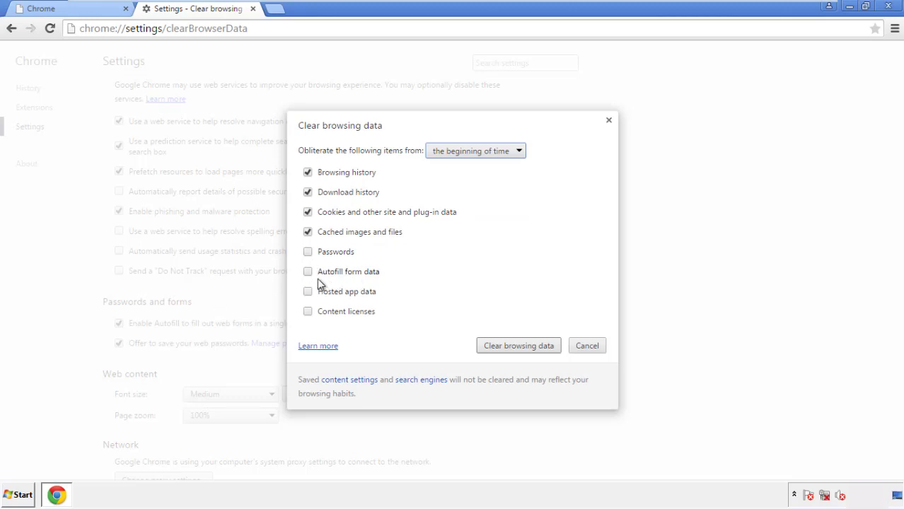
{"action": "left_click", "coordinate": [308, 292]}
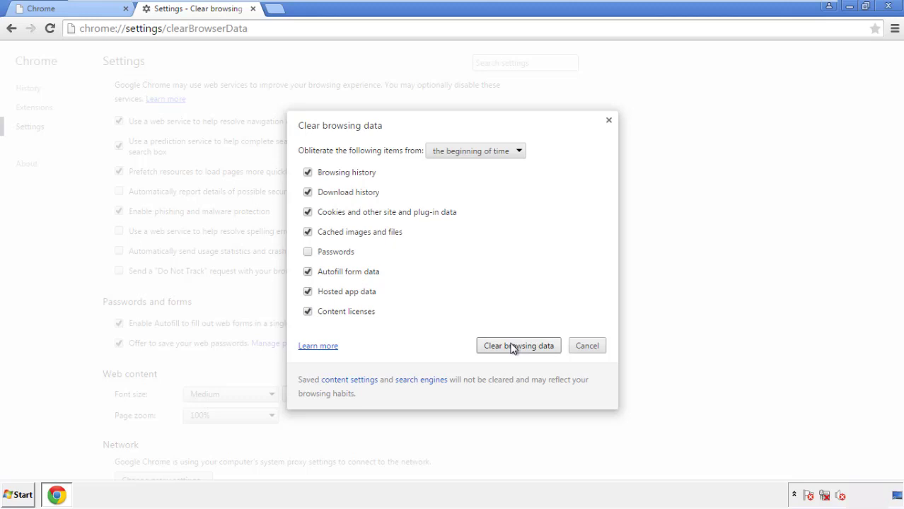
{"action": "left_click", "coordinate": [519, 346]}
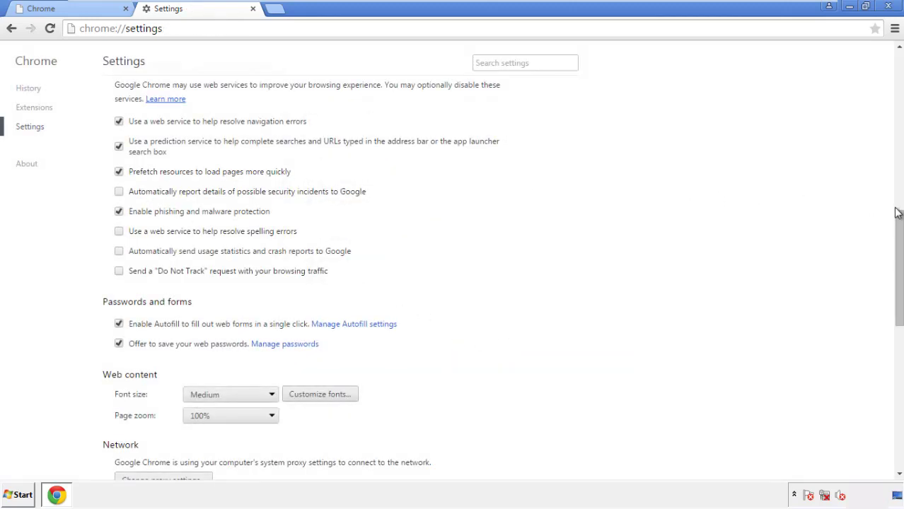
Step: Reset Chrome's settings to original defaults, then close Chrome
{"action": "scroll", "scroll_direction": "down", "scroll_amount": 3}
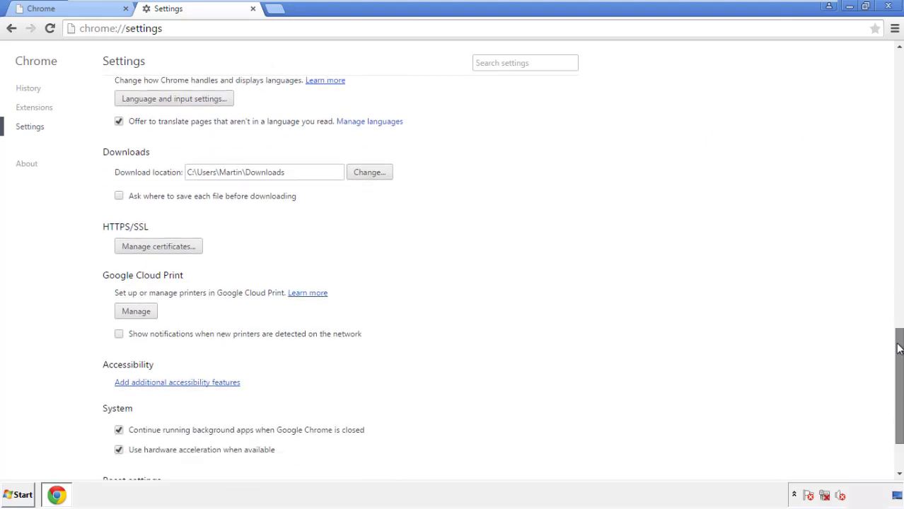
{"action": "scroll", "scroll_direction": "down", "scroll_amount": 3}
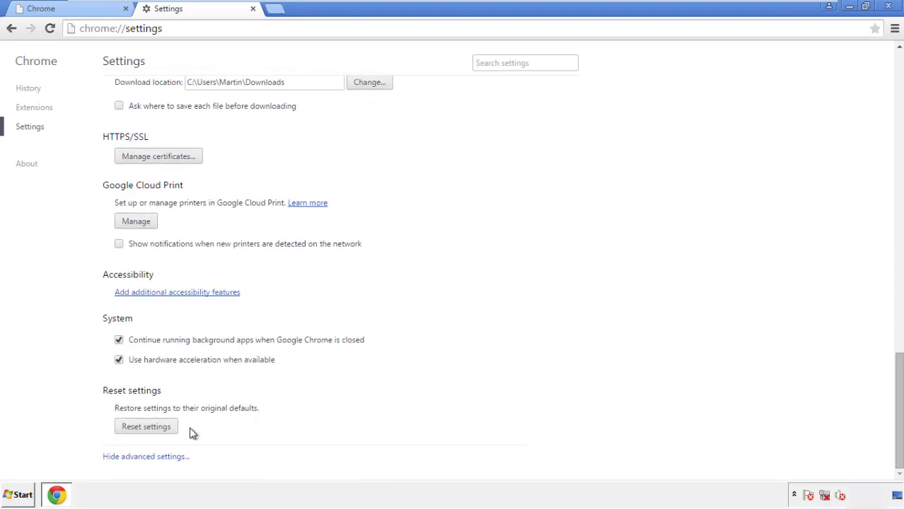
{"action": "left_click", "coordinate": [145, 426]}
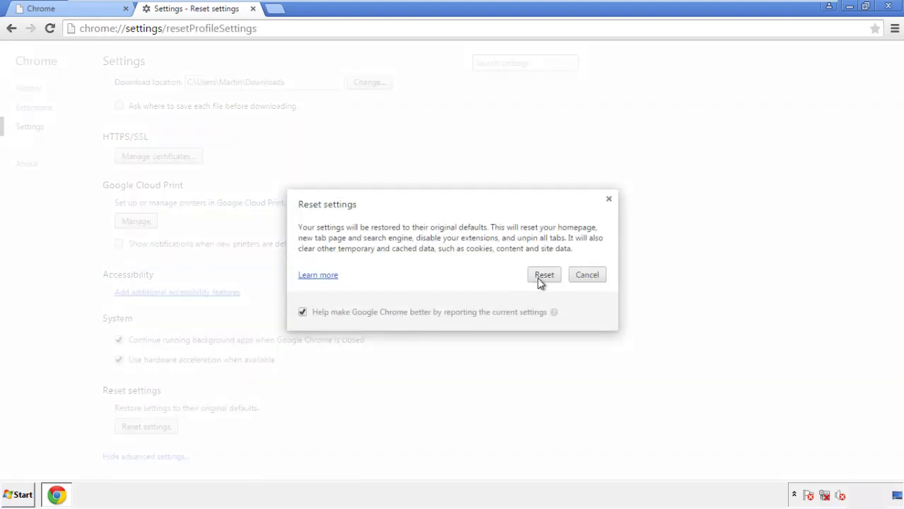
{"action": "left_click", "coordinate": [544, 275]}
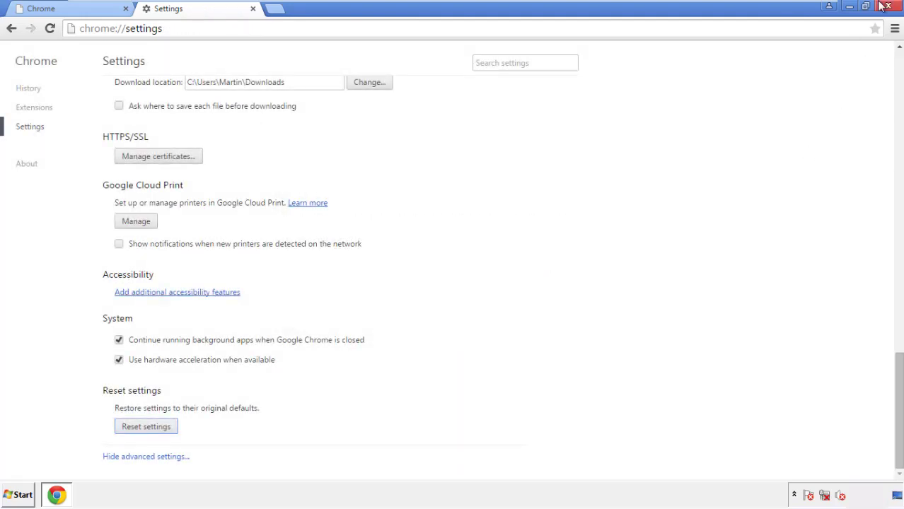
{"action": "left_click", "coordinate": [890, 6]}
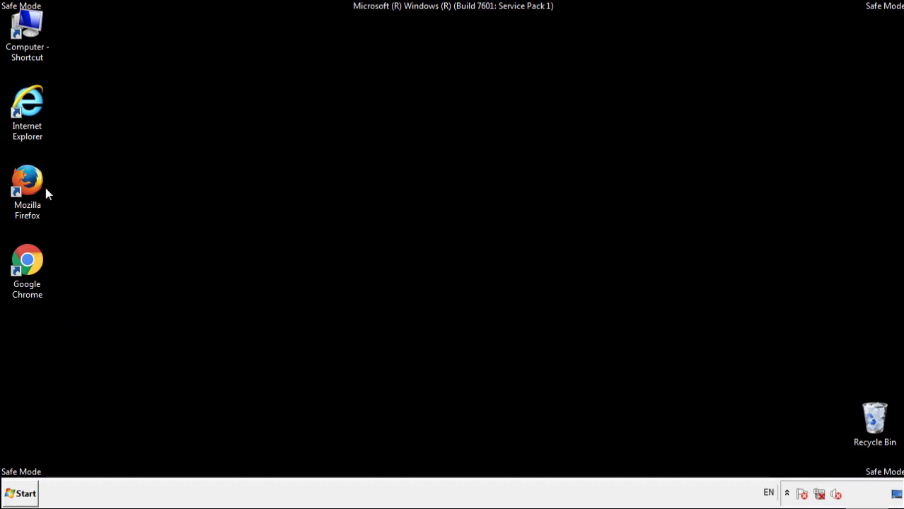
Step: Launch Firefox and remove the Search Mine extension in the Add-ons Manager
{"action": "double_click", "coordinate": [27, 179]}
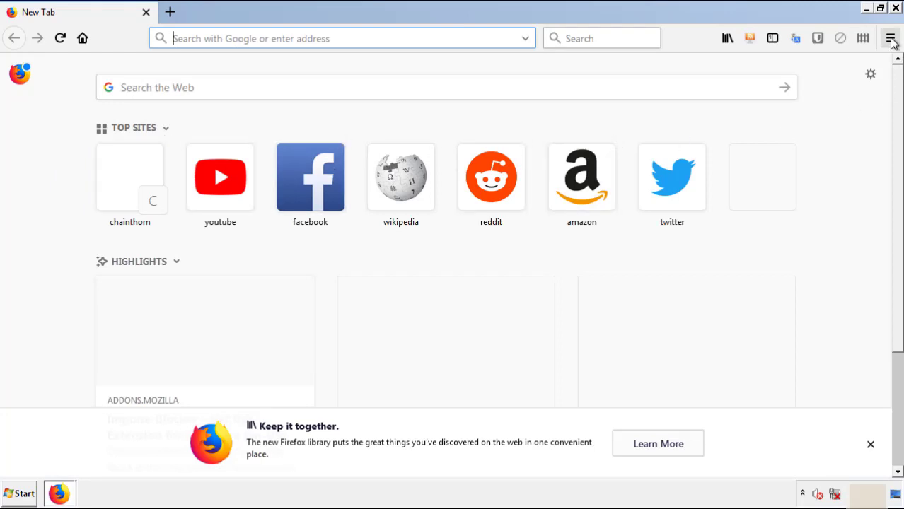
{"action": "left_click", "coordinate": [891, 38]}
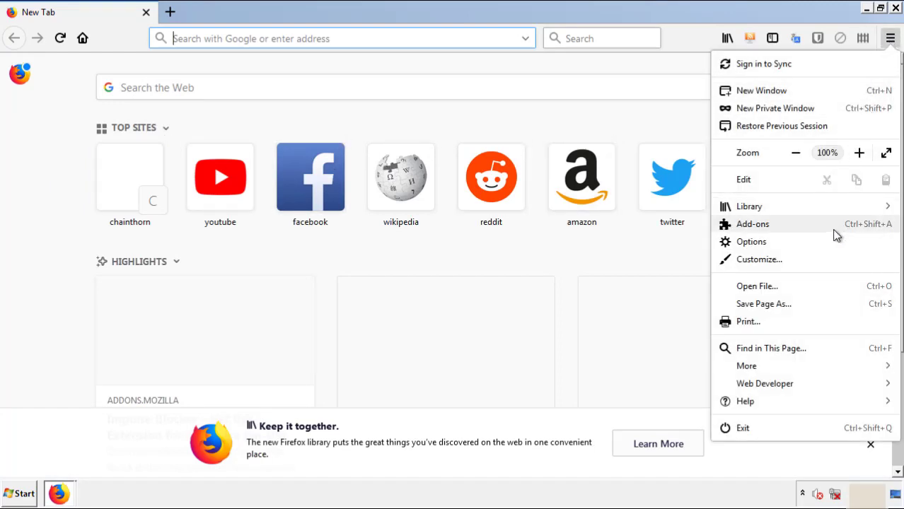
{"action": "left_click", "coordinate": [753, 224]}
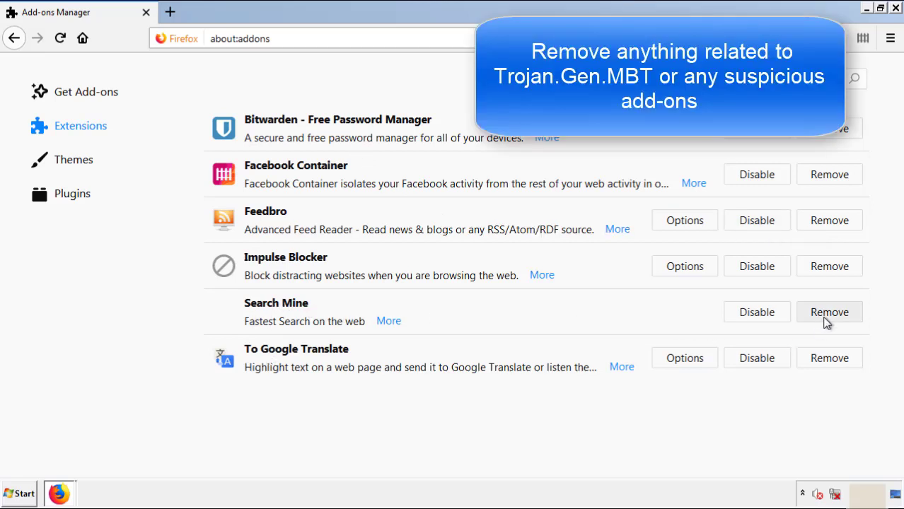
{"action": "left_click", "coordinate": [829, 312]}
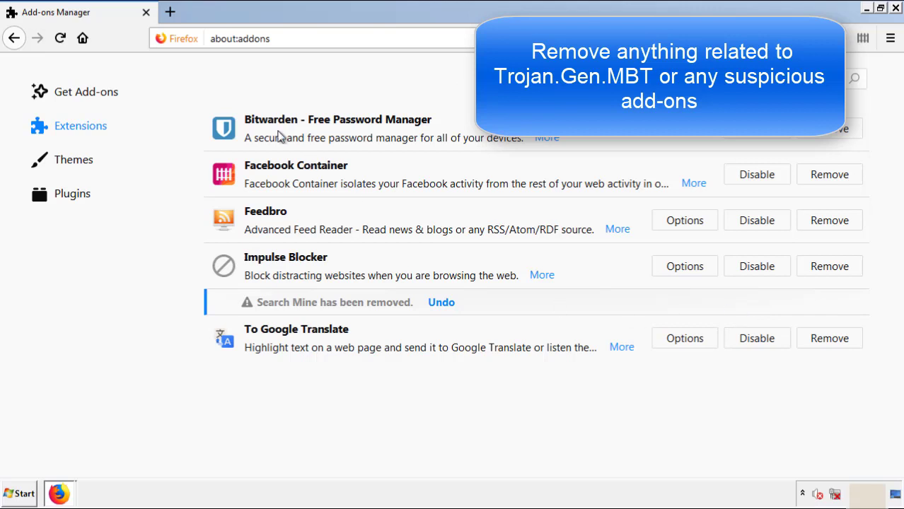
{"action": "mouse_move", "coordinate": [856, 41]}
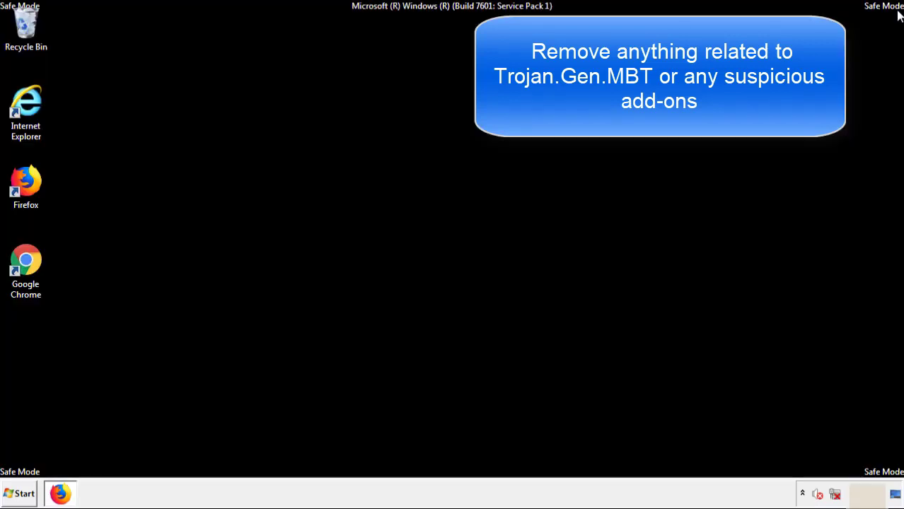
{"action": "mouse_move", "coordinate": [25, 266]}
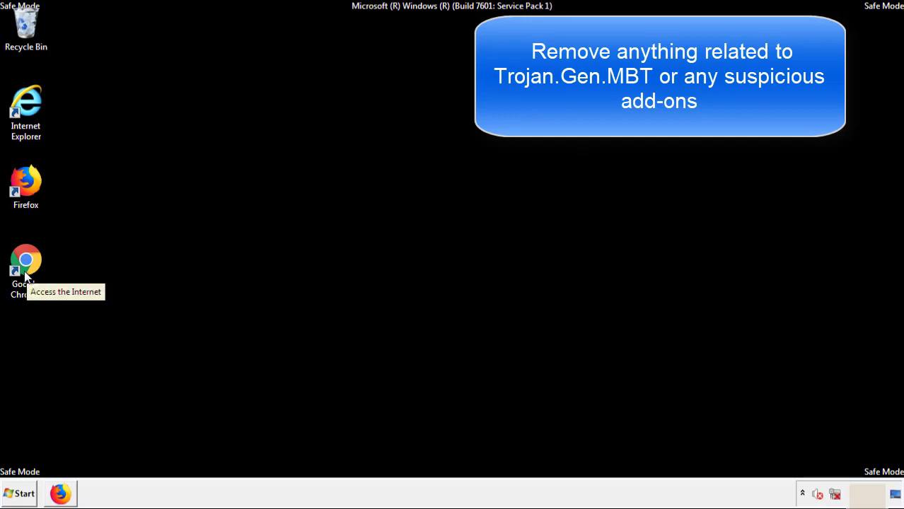
Step: Remove Search Mine from Chrome's extensions, close Chrome, and open the Start menu
{"action": "double_click", "coordinate": [25, 266]}
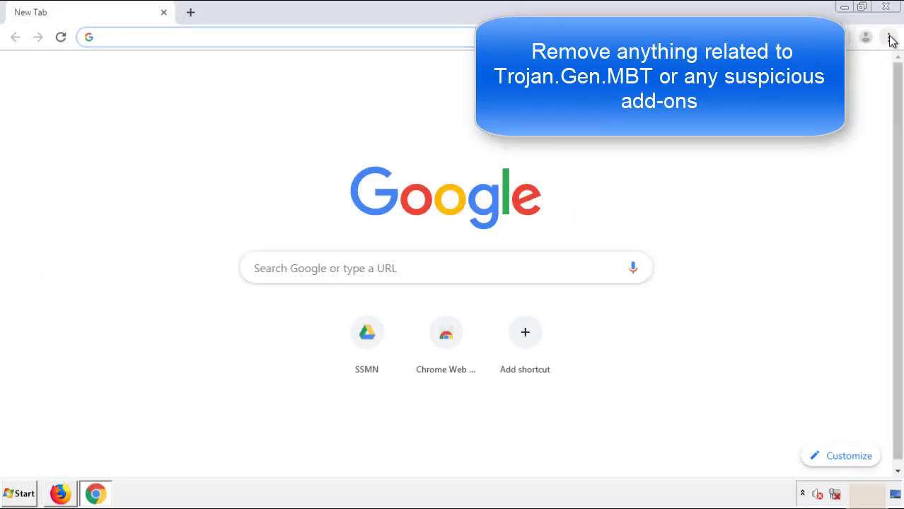
{"action": "left_click", "coordinate": [889, 37]}
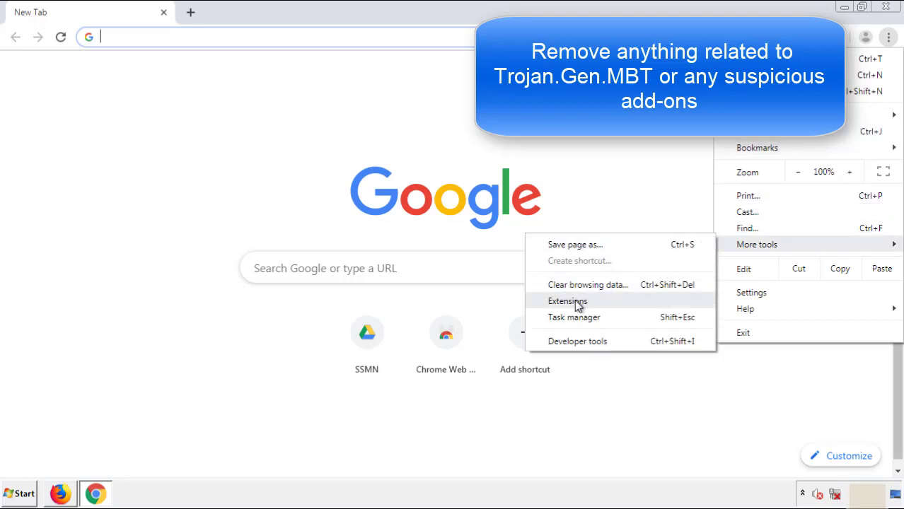
{"action": "left_click", "coordinate": [568, 301]}
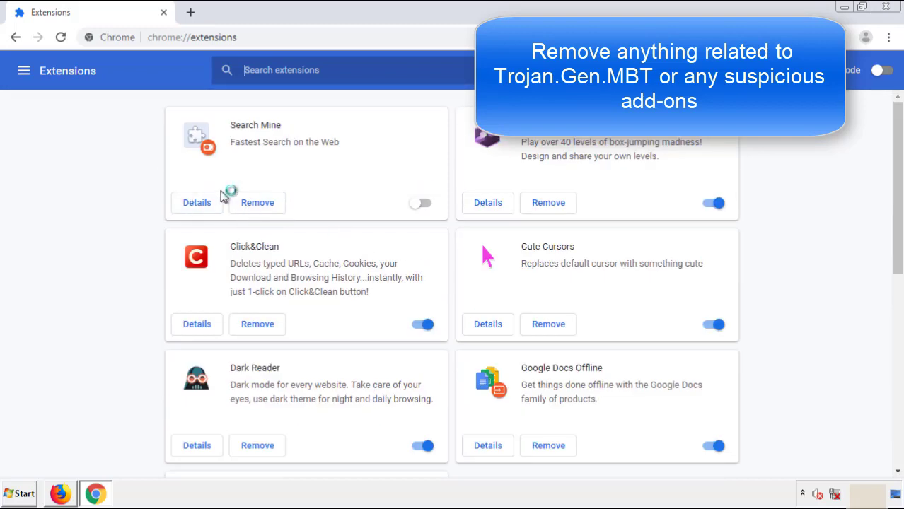
{"action": "left_click", "coordinate": [258, 202]}
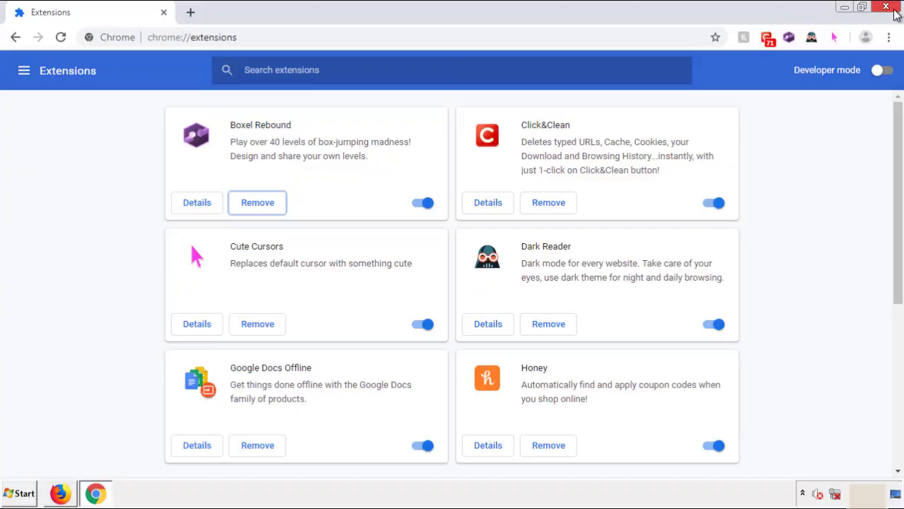
{"action": "left_click", "coordinate": [886, 6]}
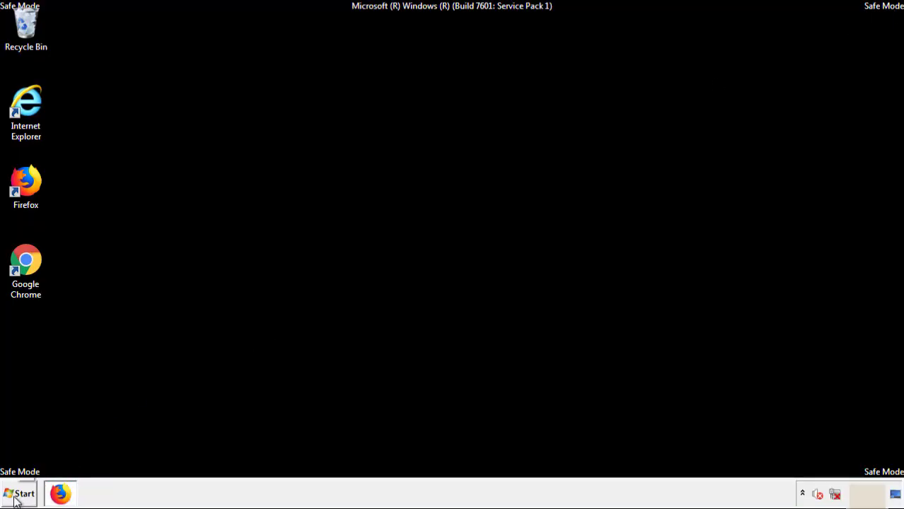
{"action": "left_click", "coordinate": [20, 494]}
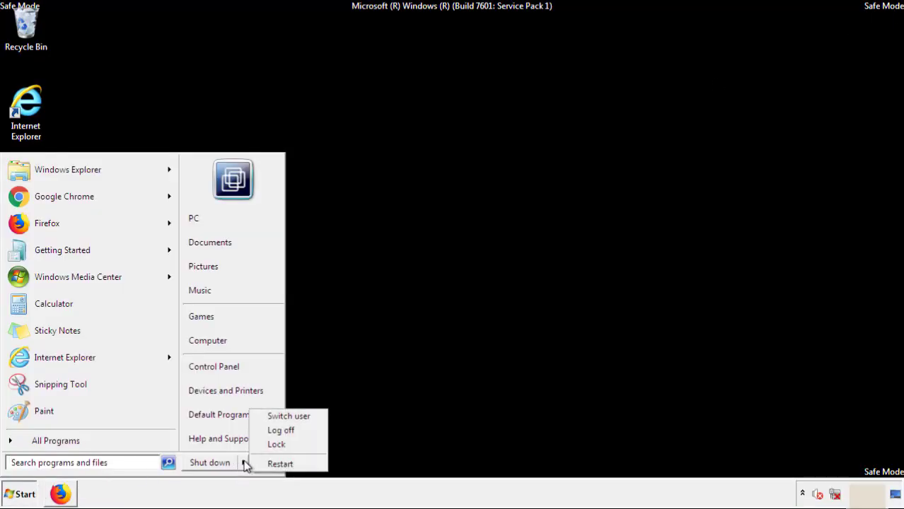